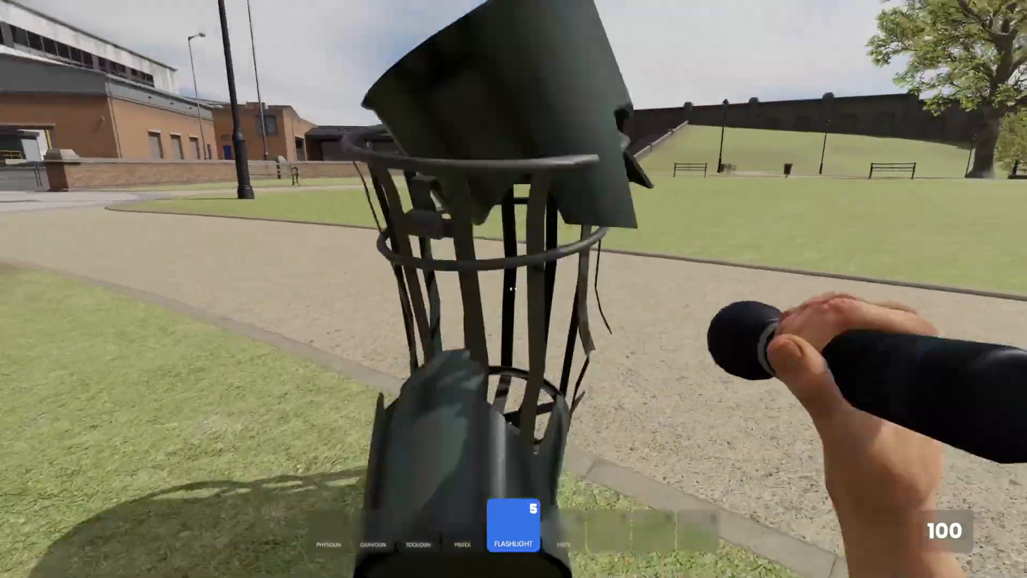
Cycle through the held tools with the number keys and Q.
key("1")
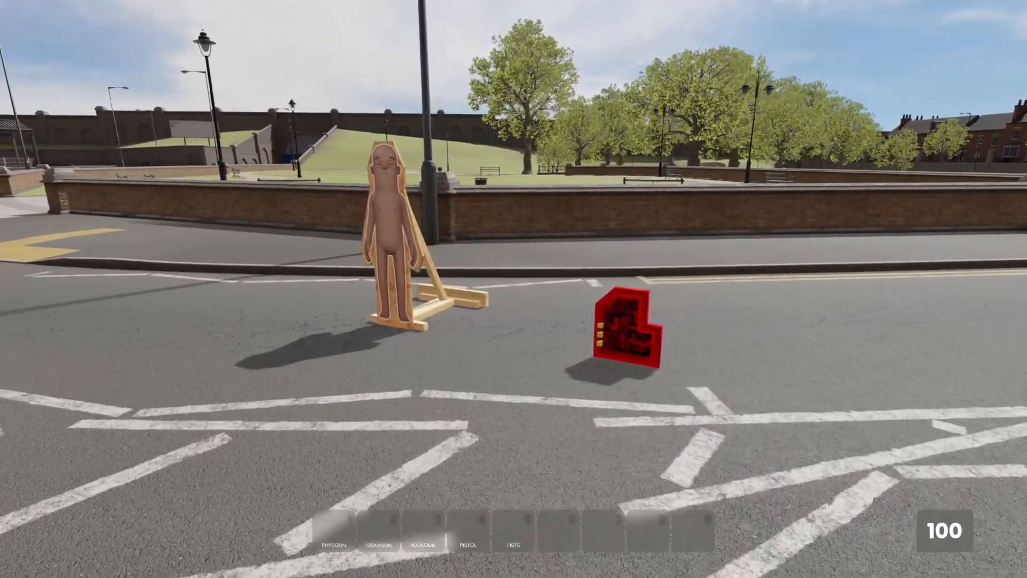
key("3")
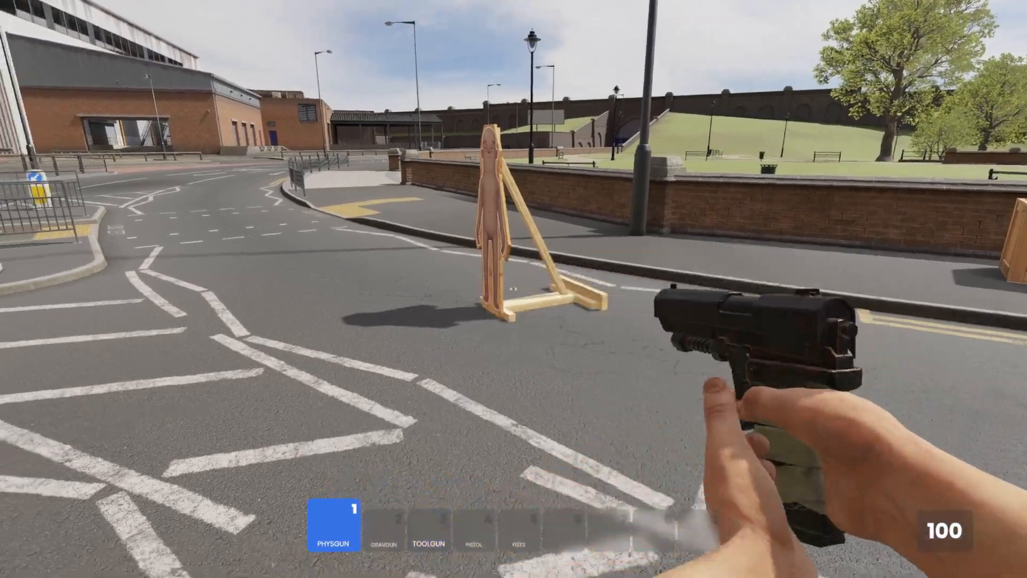
key("q")
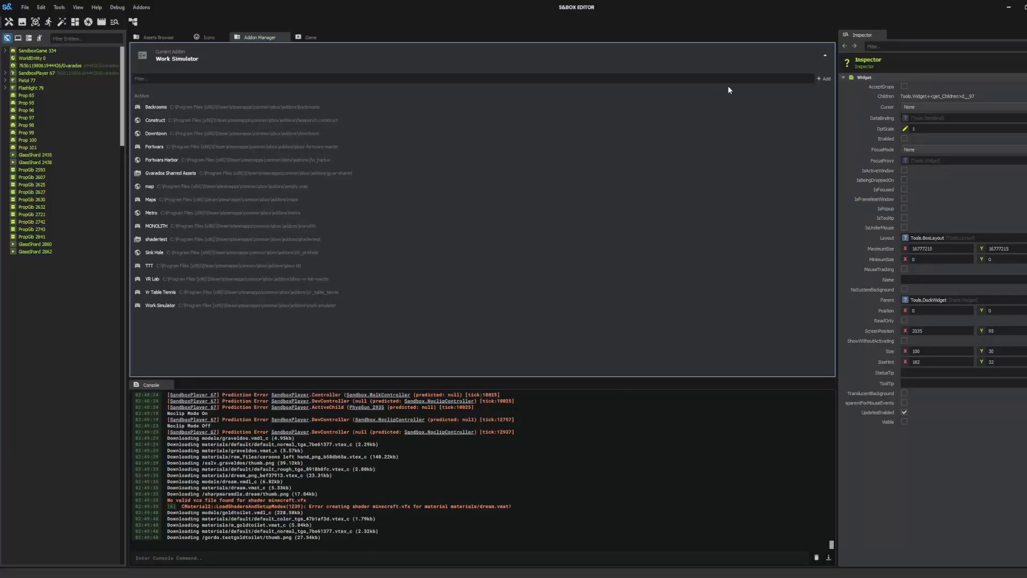
Start creating a brand-new addon from the Addon Manager's Add menu.
left_click(824, 78)
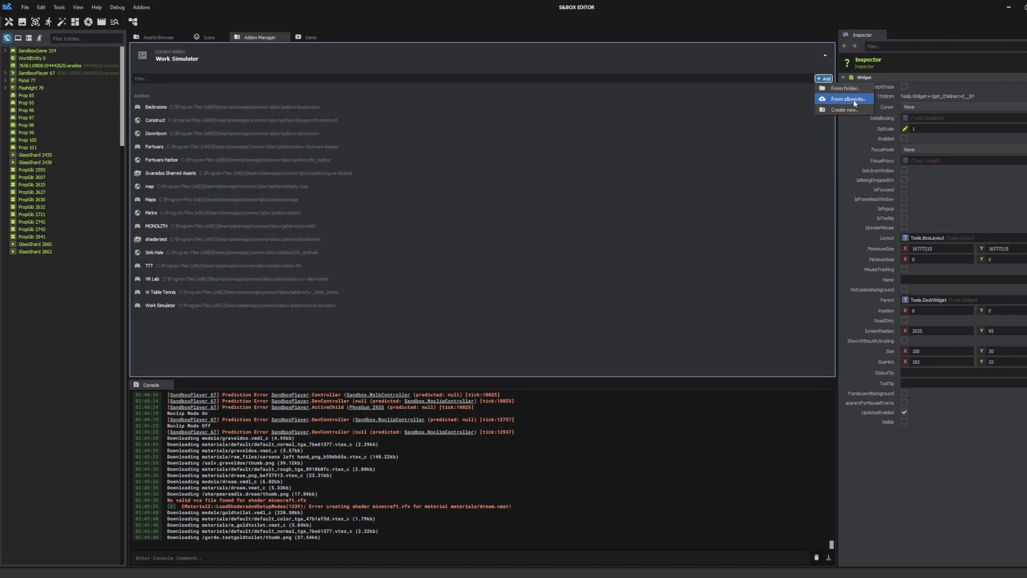
left_click(844, 109)
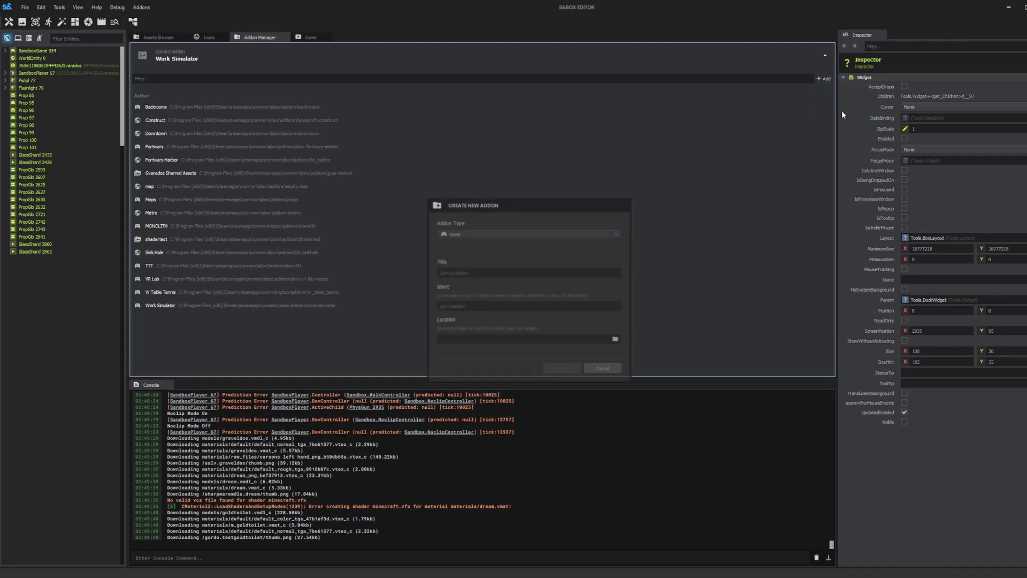
left_click(527, 234)
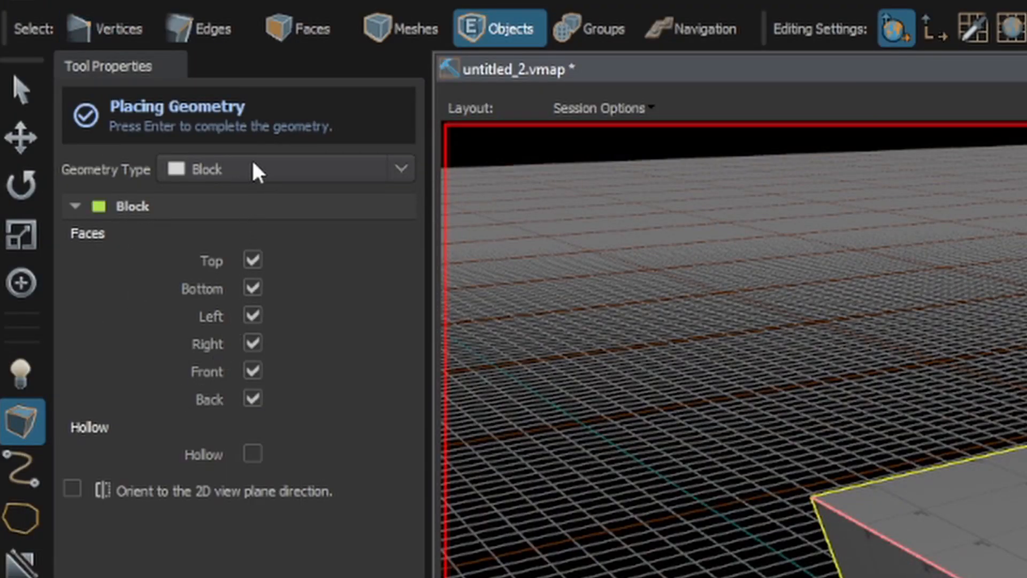
mouse_move(379, 185)
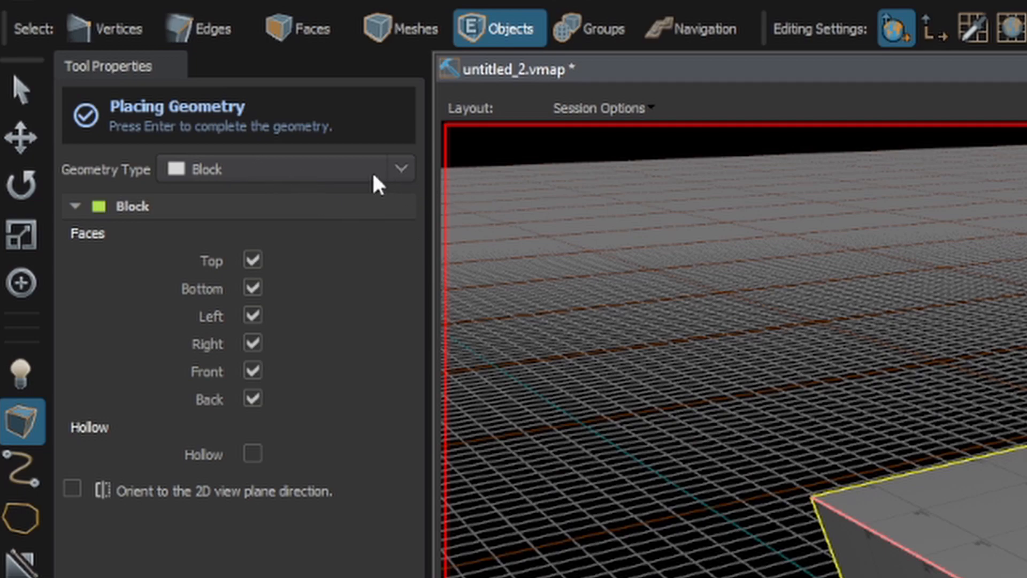
mouse_move(255, 186)
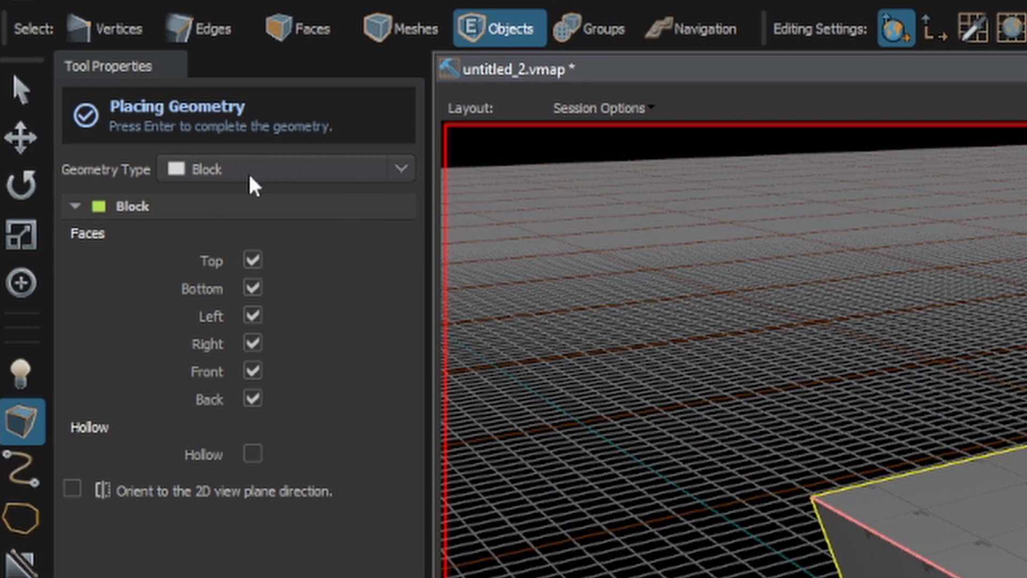
Place a Stairs (Experimental) primitive and raise its Angle to 360, then 600 degrees.
left_click(251, 453)
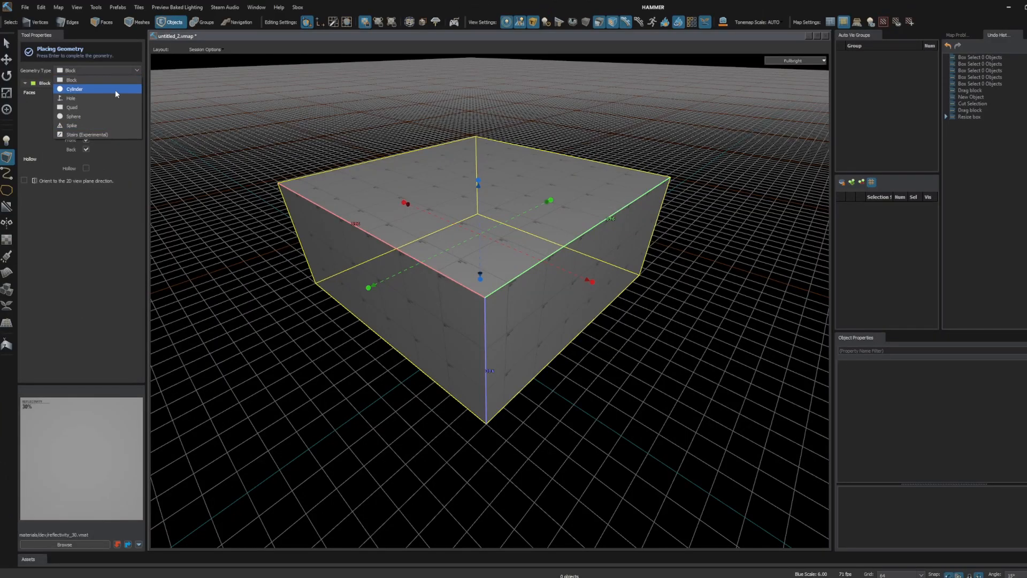
mouse_move(99, 125)
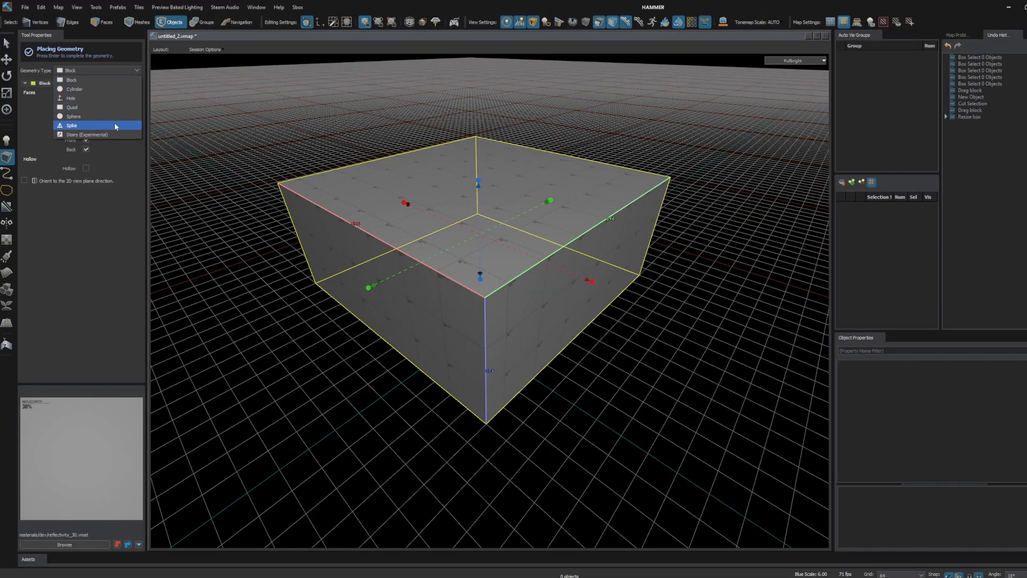
left_click(86, 135)
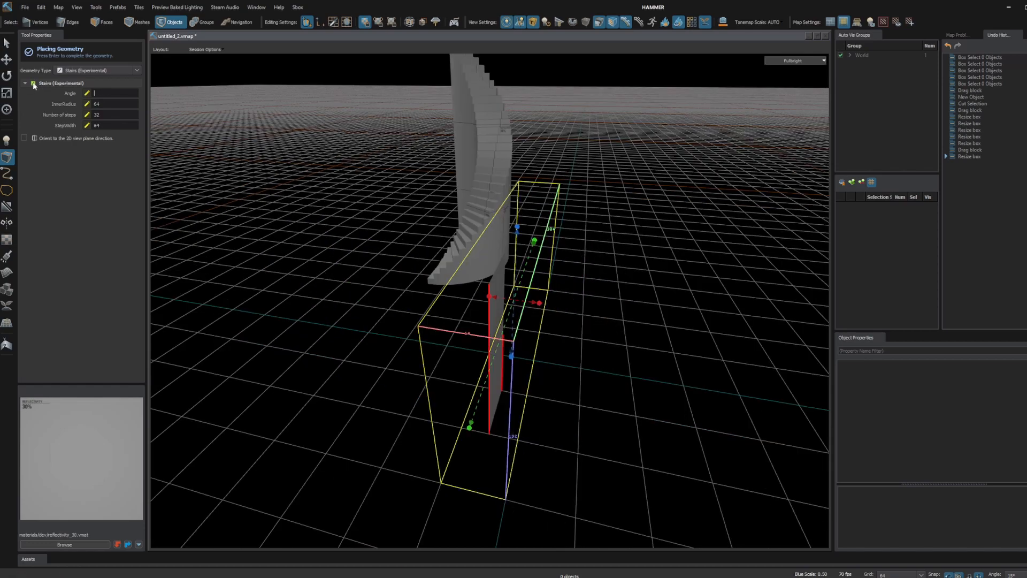
type("360")
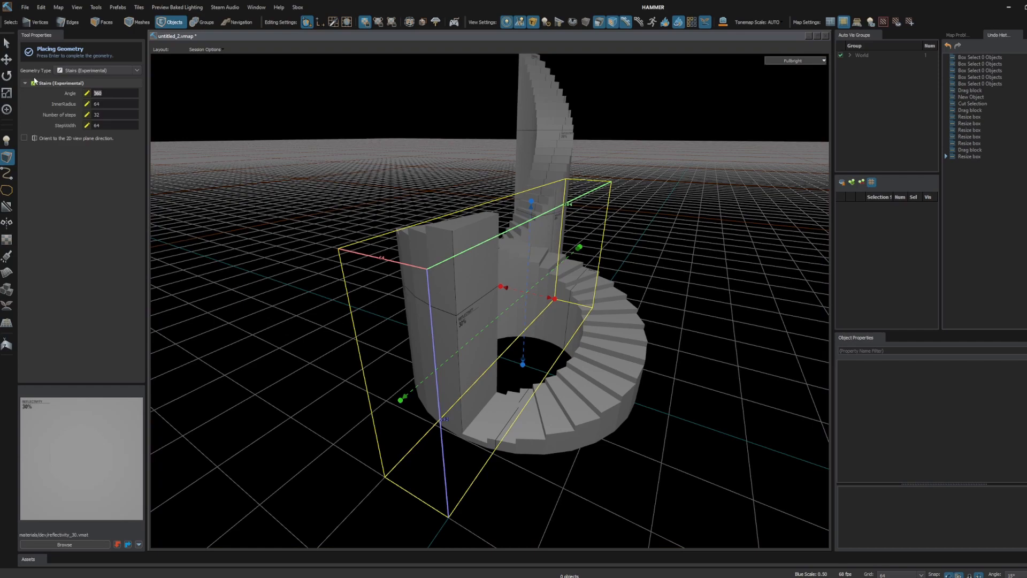
type("600")
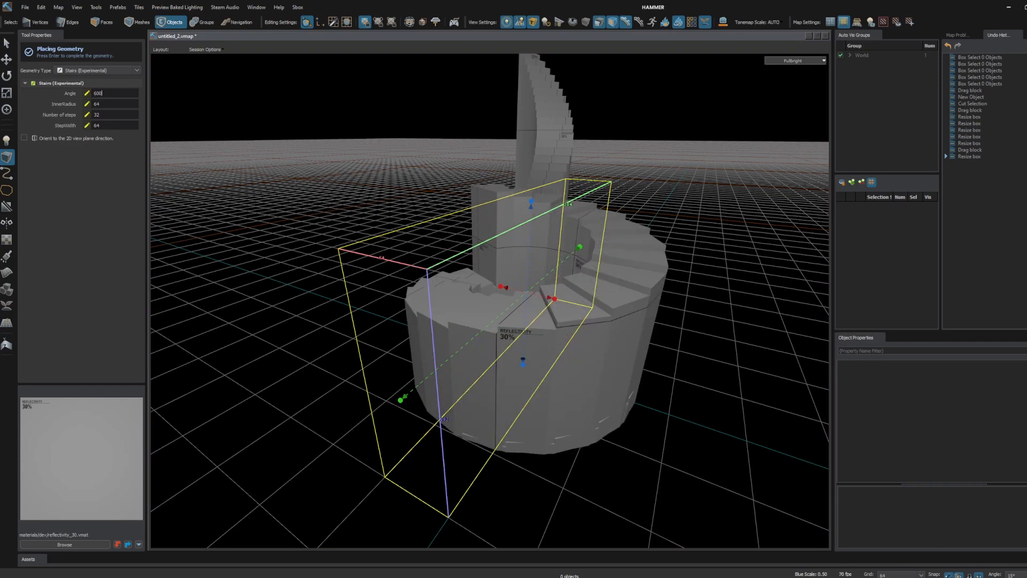
Select the staircase's outer wall faces and remove the solid cylinder, keeping the steps.
left_click(104, 21)
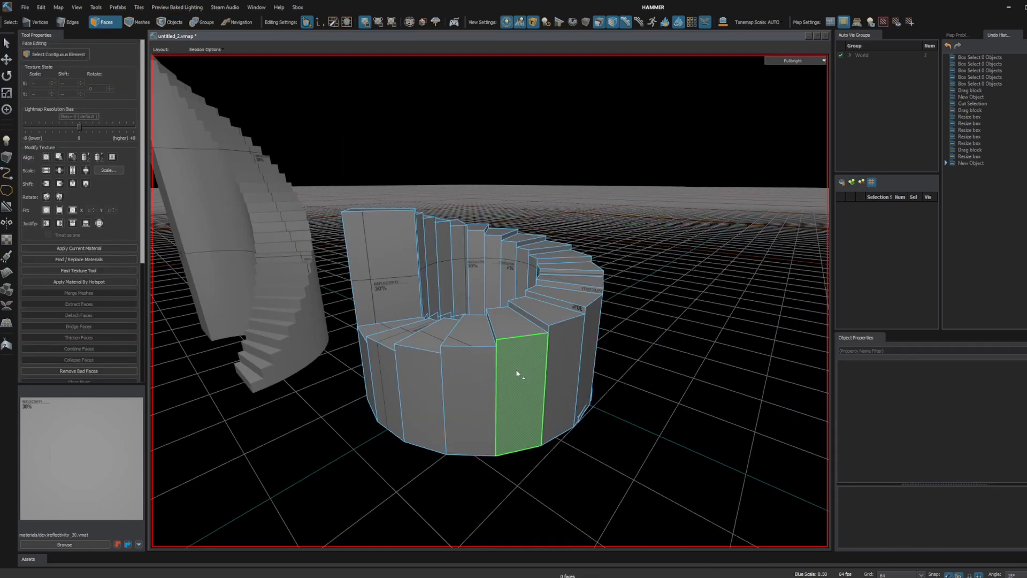
left_click(465, 334)
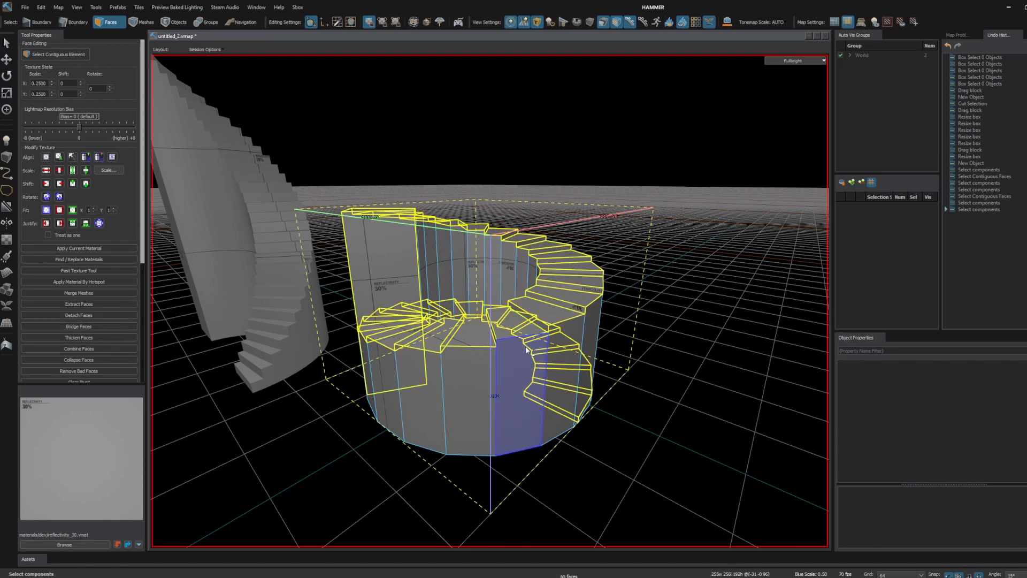
left_click(40, 22)
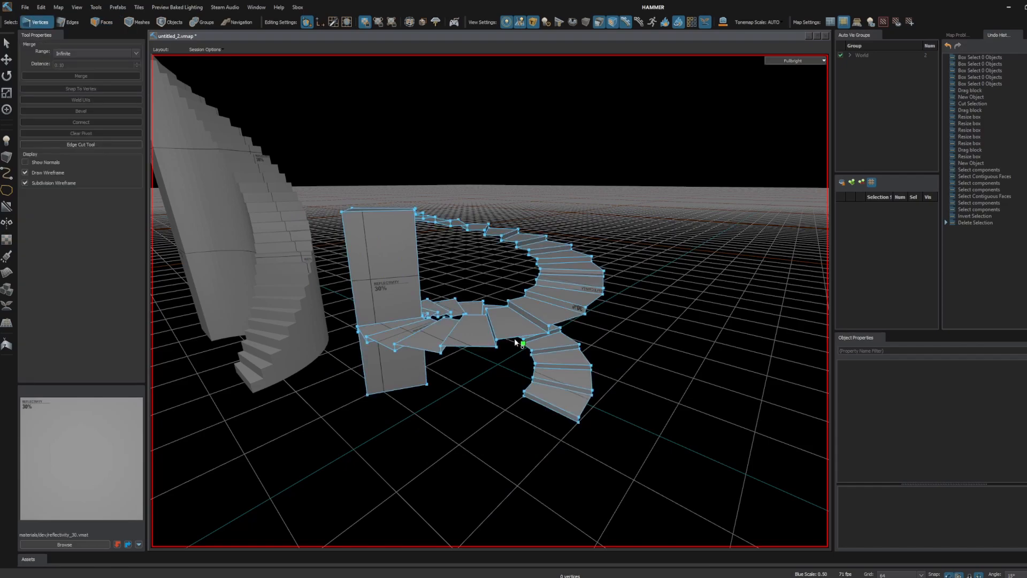
left_click(107, 22)
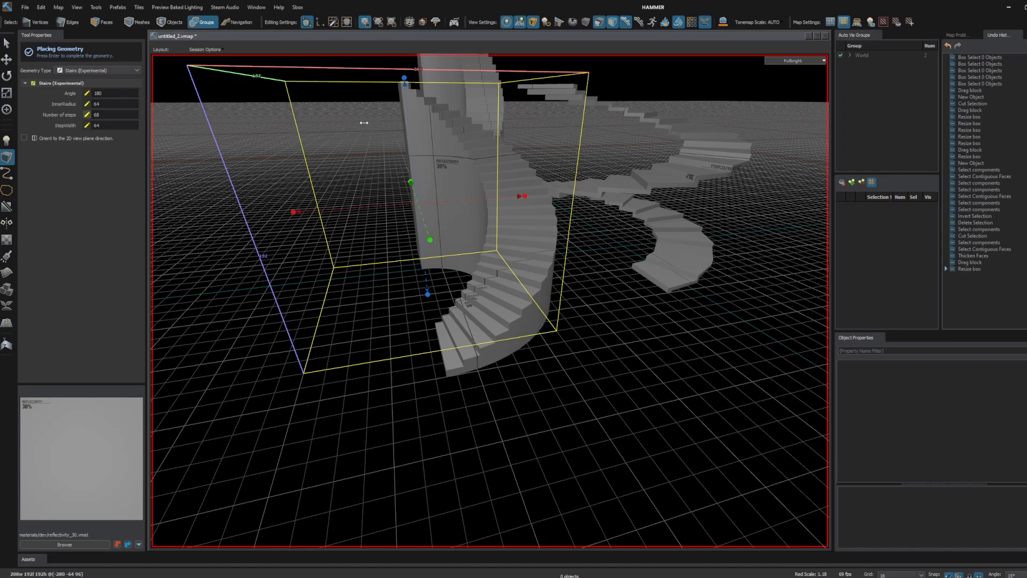
Set the new stairs primitive to InnerRadius near 0 and StepWidth 128.
type("107")
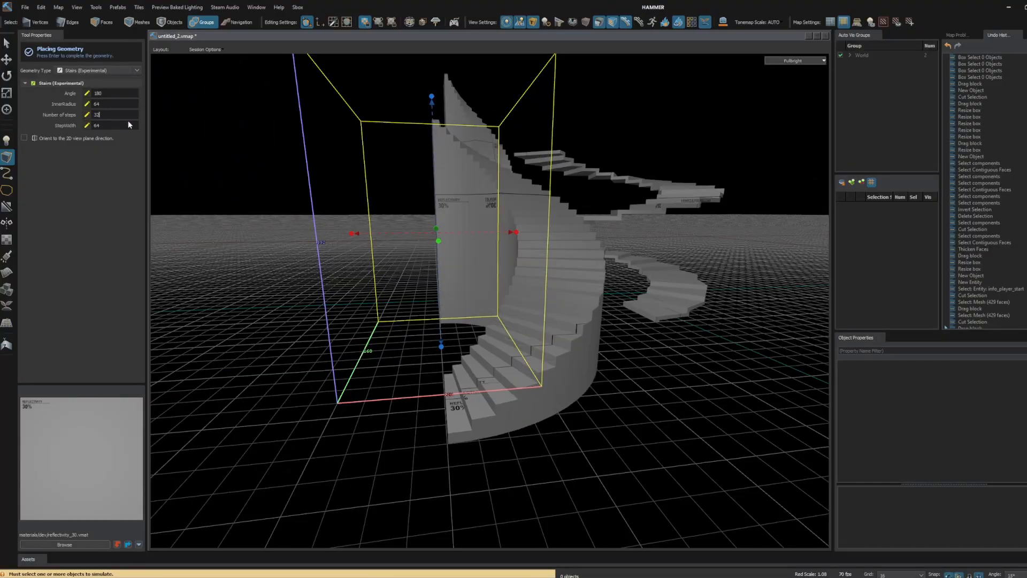
type("0")
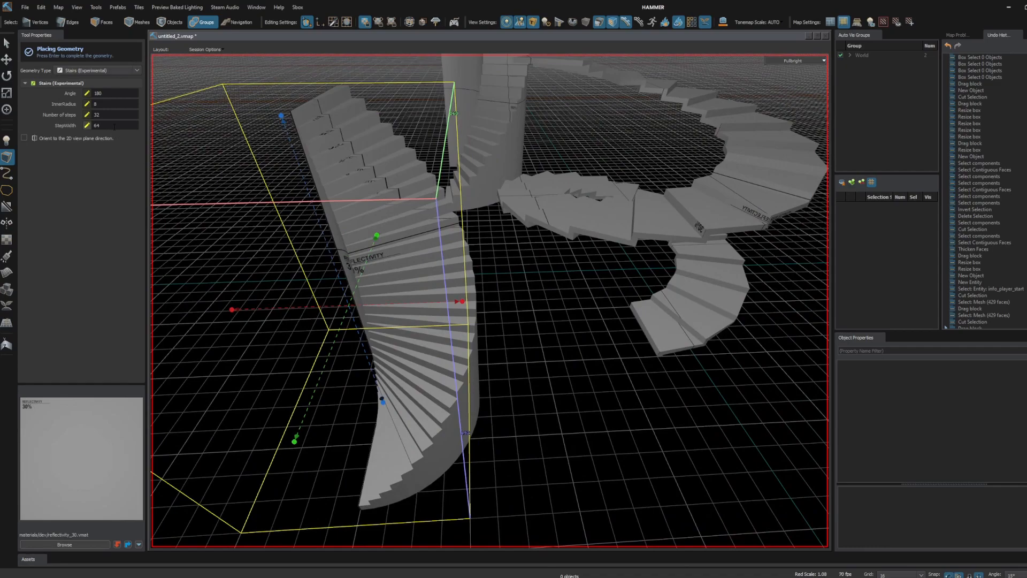
type("128")
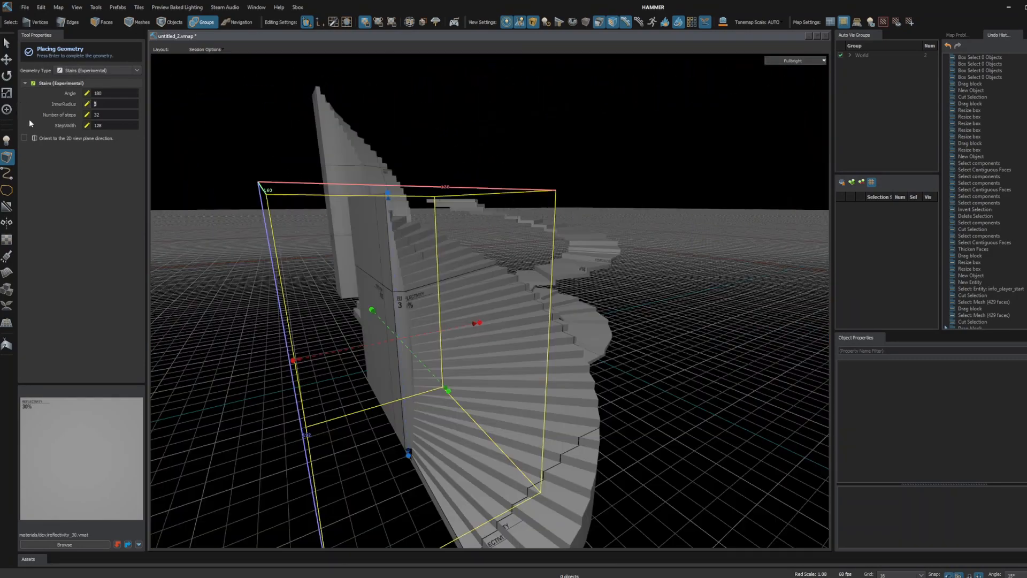
mouse_move(81, 147)
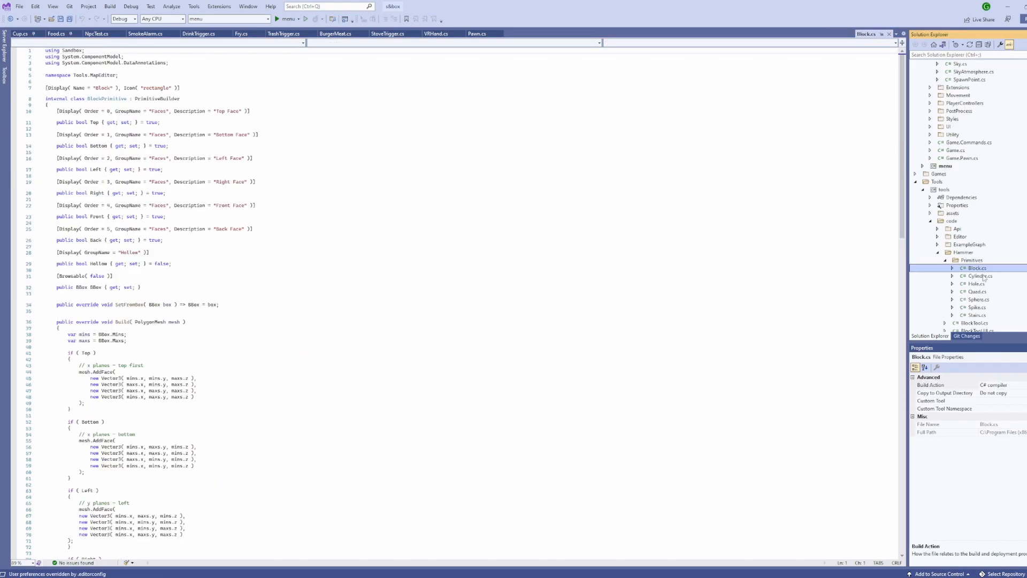
Add a step-surface face in Stairs.cs Build() and save it to hot-reload.
left_click(976, 276)
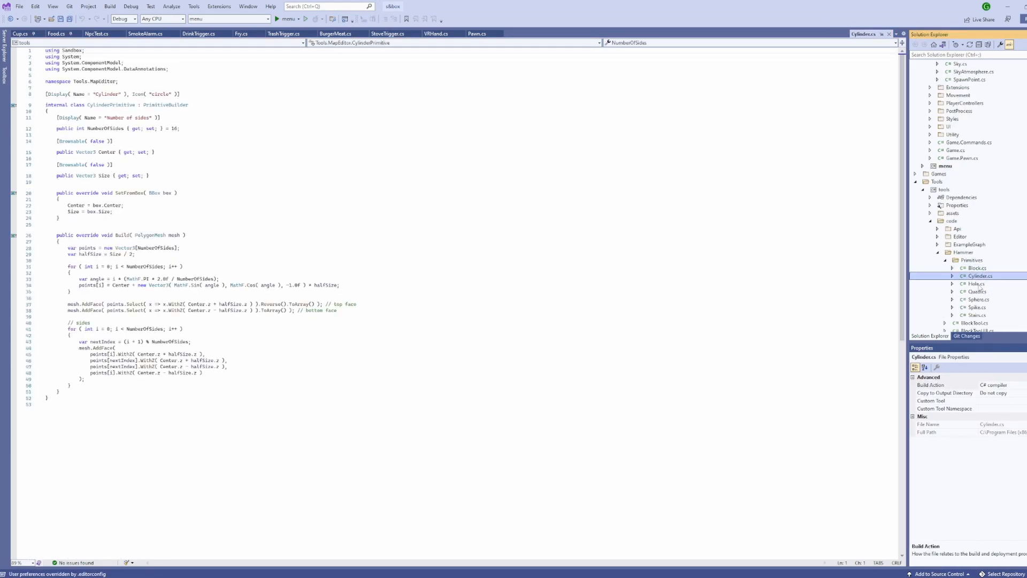
left_click(976, 291)
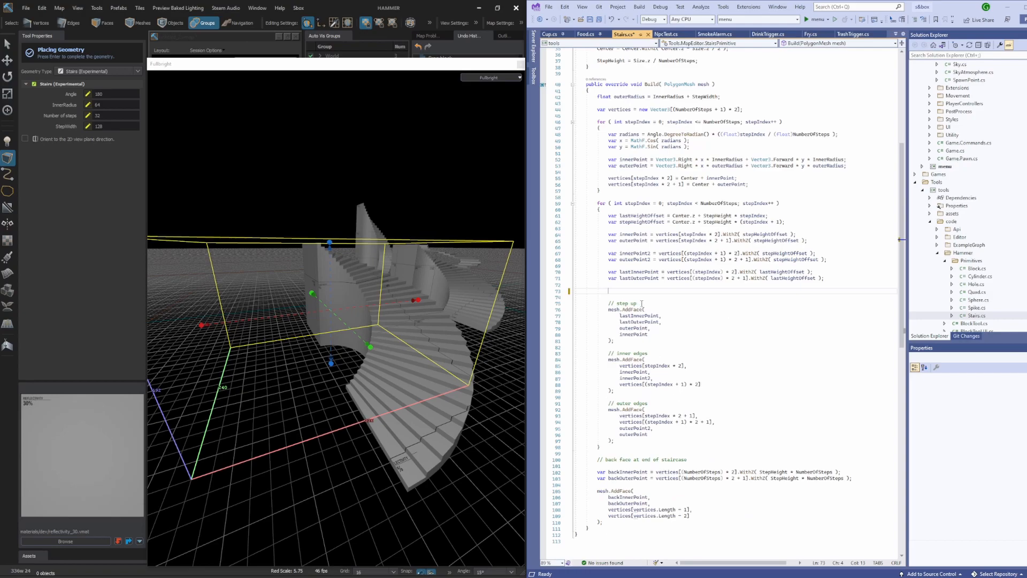
key("ctrl+s")
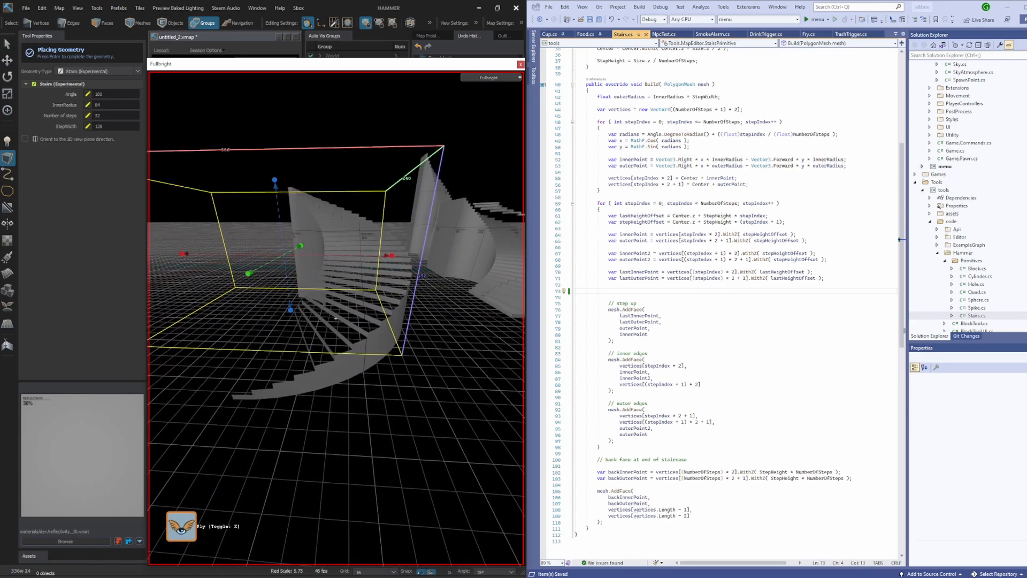
Check the rebuilt spiral staircases in Hammer and save the code again.
left_click(174, 23)
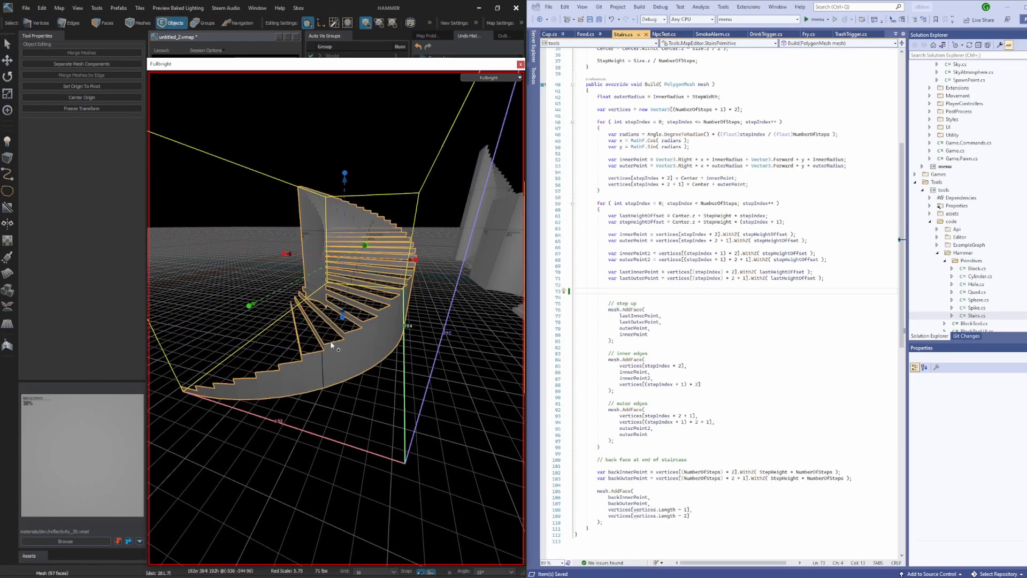
left_click(205, 23)
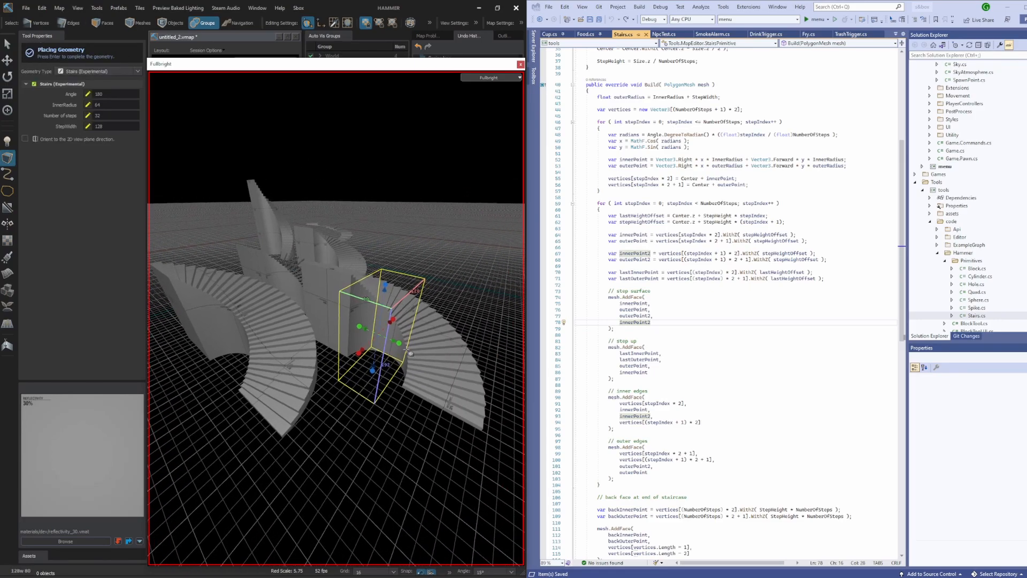
key("Enter")
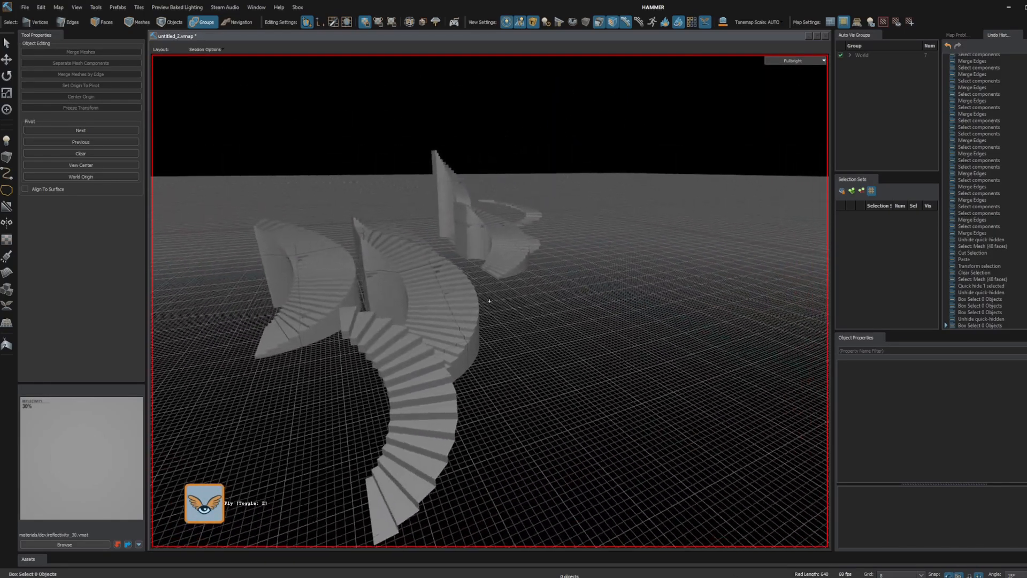
Bring the Hammer window full screen to view the staircases.
left_click(25, 7)
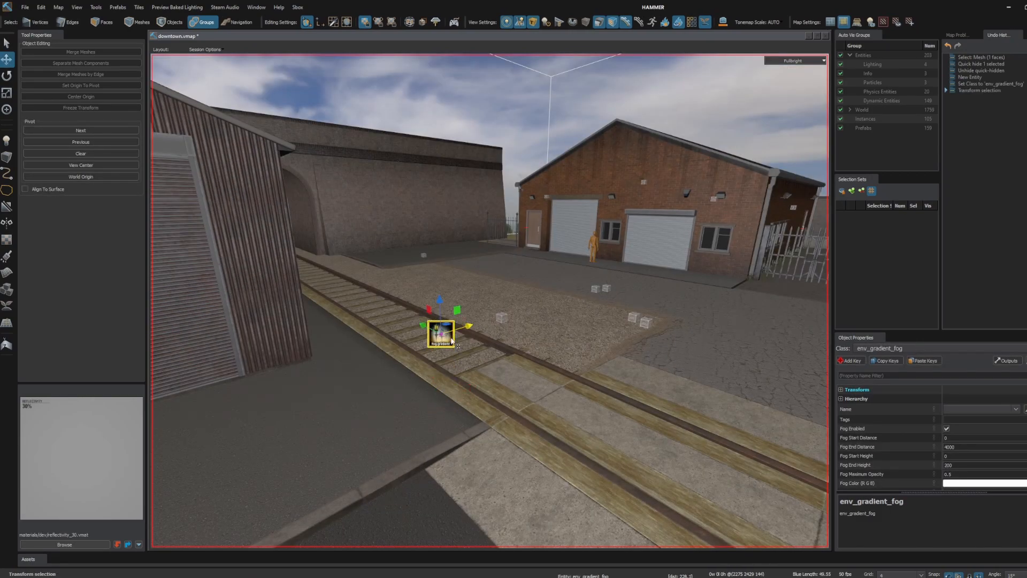
Try green shades in the Fog Color picker and discard them.
left_click(795, 60)
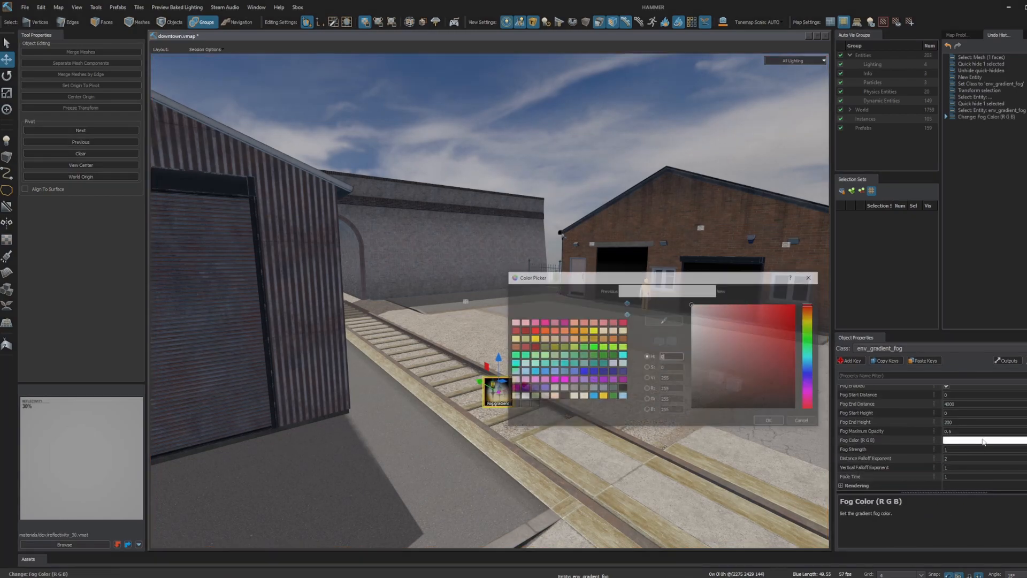
left_click(763, 349)
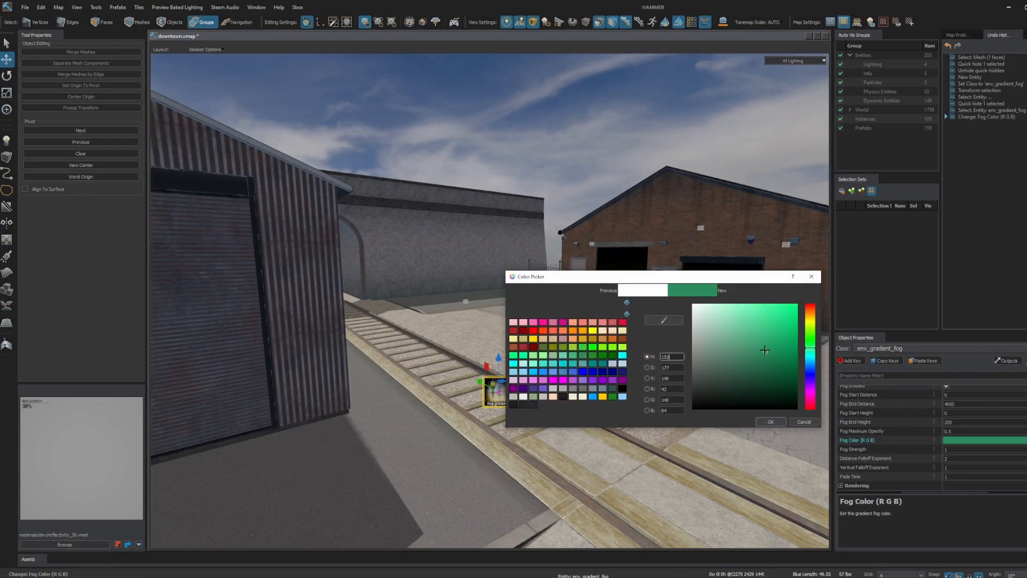
left_click(791, 363)
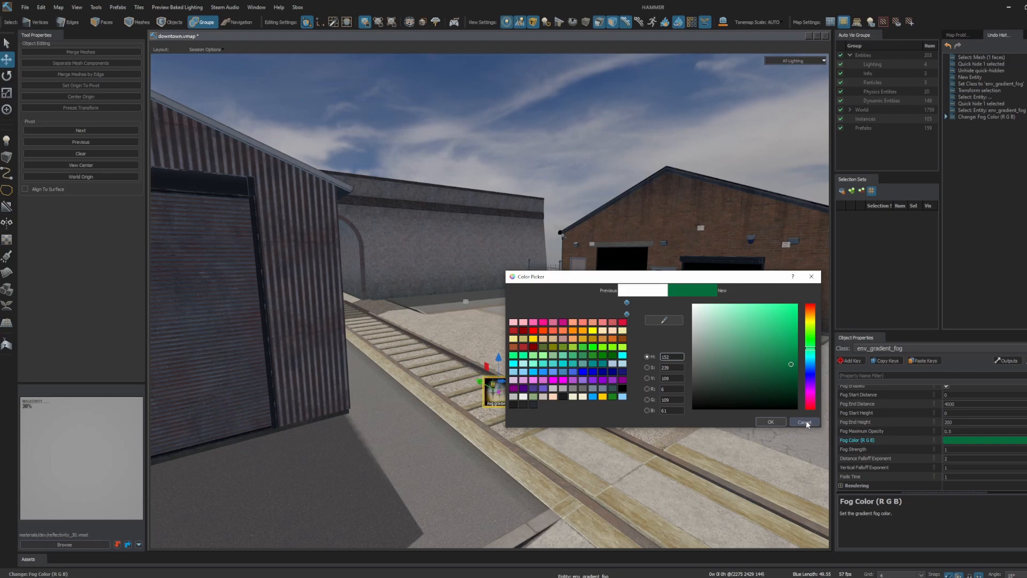
left_click(803, 421)
type("2")
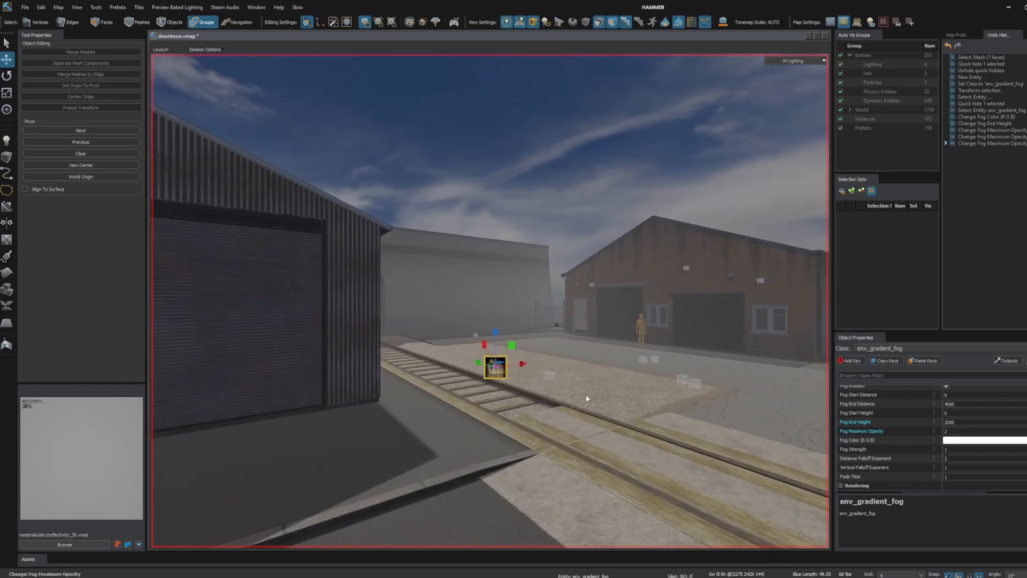
Set the gradient fog colour to a pale pink and confirm it.
left_click(982, 439)
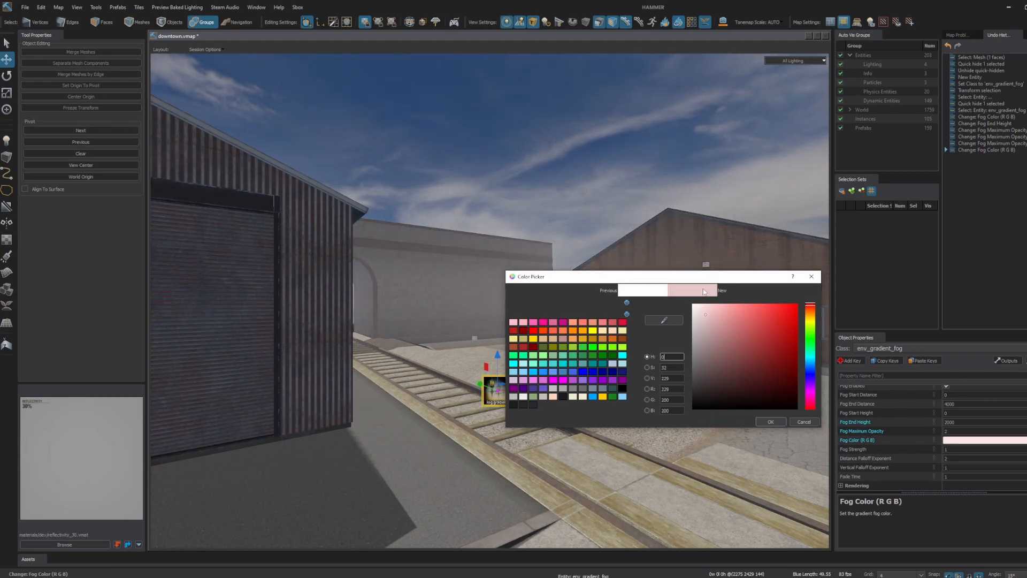
left_click(796, 303)
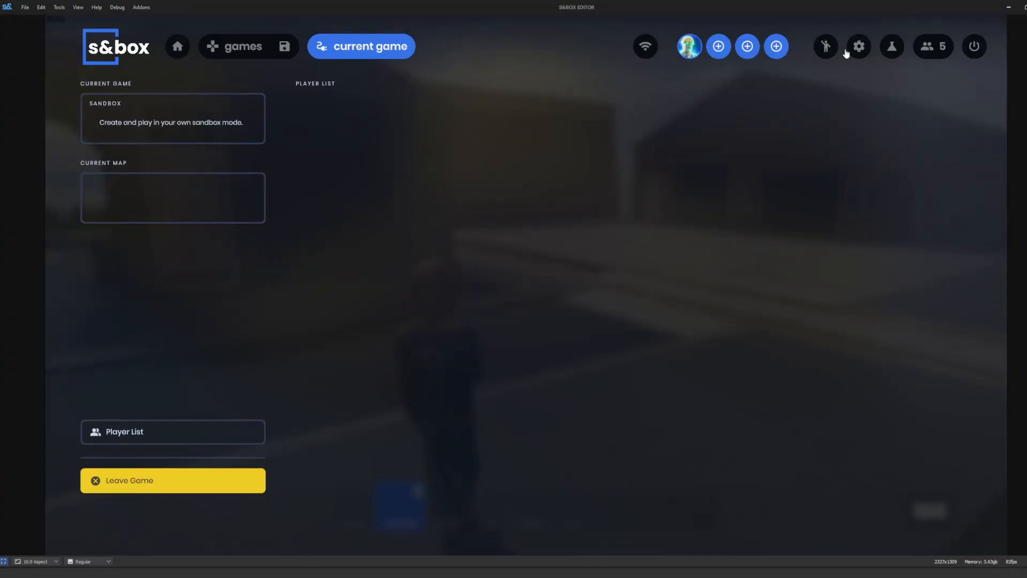
left_click(824, 46)
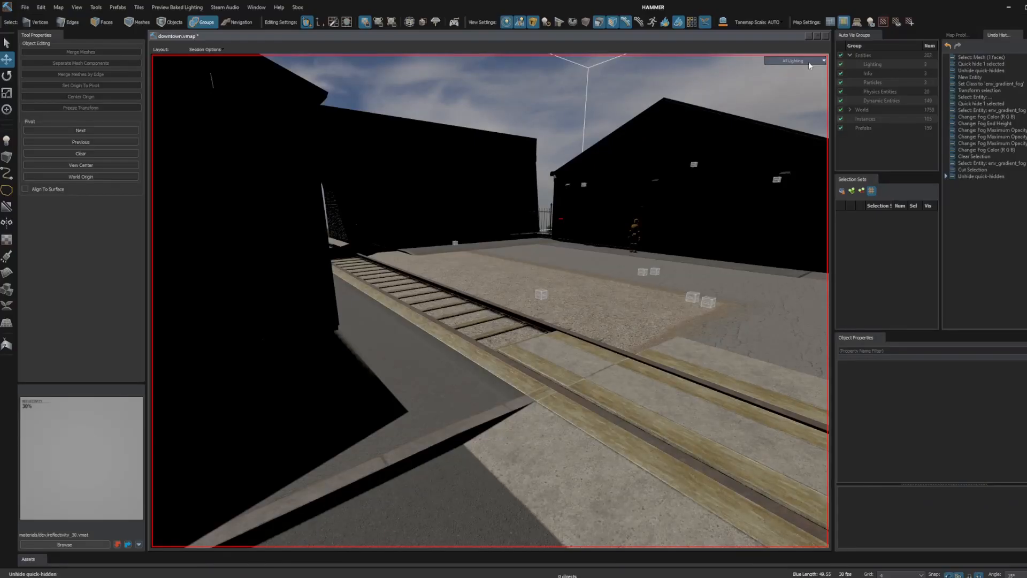
Open the viewport lighting preview mode list for the downtown map.
left_click(792, 60)
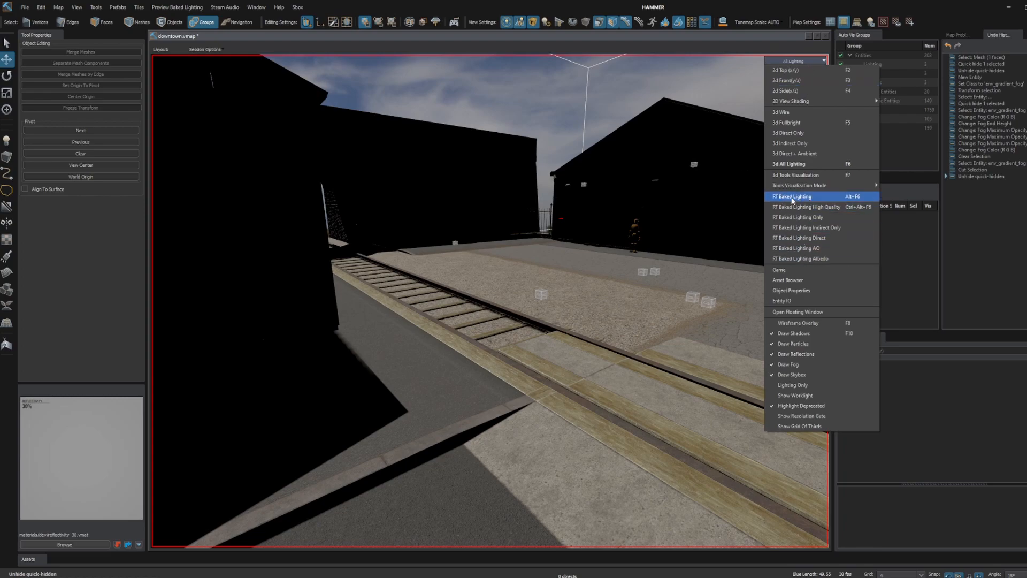
Preview the map with RT Baked Lighting, then RT Baked Lighting High Quality.
left_click(793, 196)
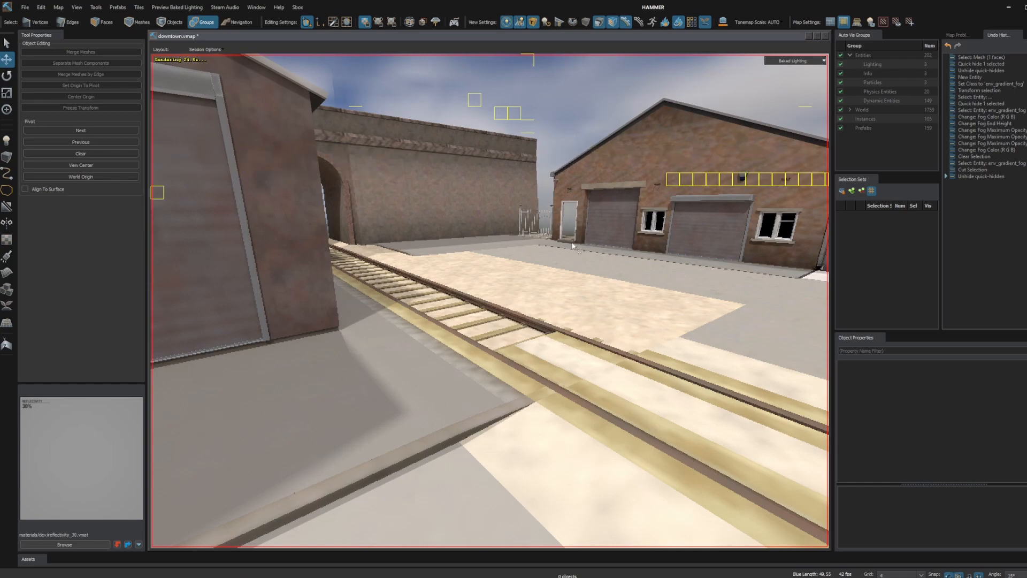
left_click(793, 60)
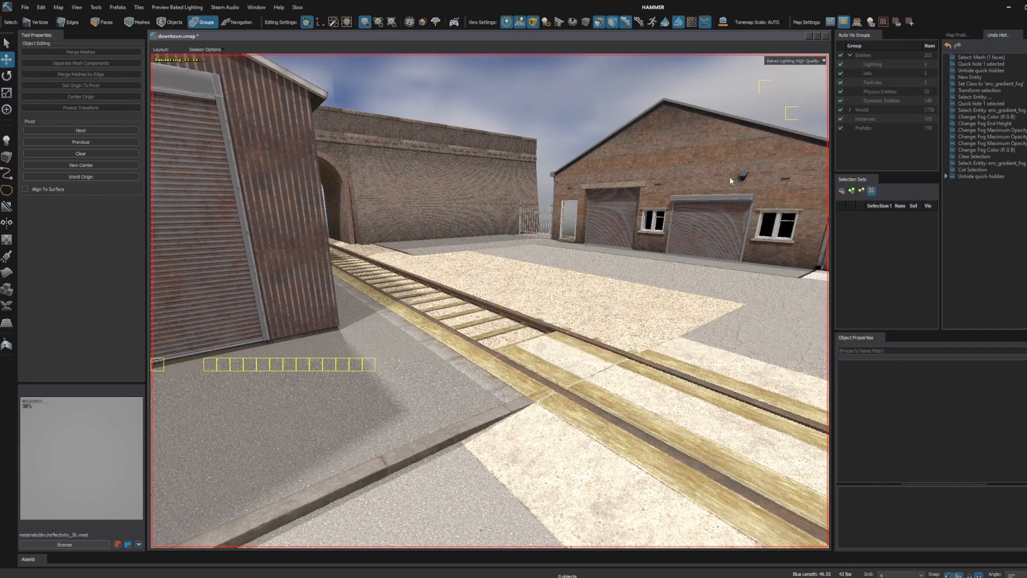
Set Tonemap Scale to None then Auto and toggle Enable Postprocessing.
left_click(757, 22)
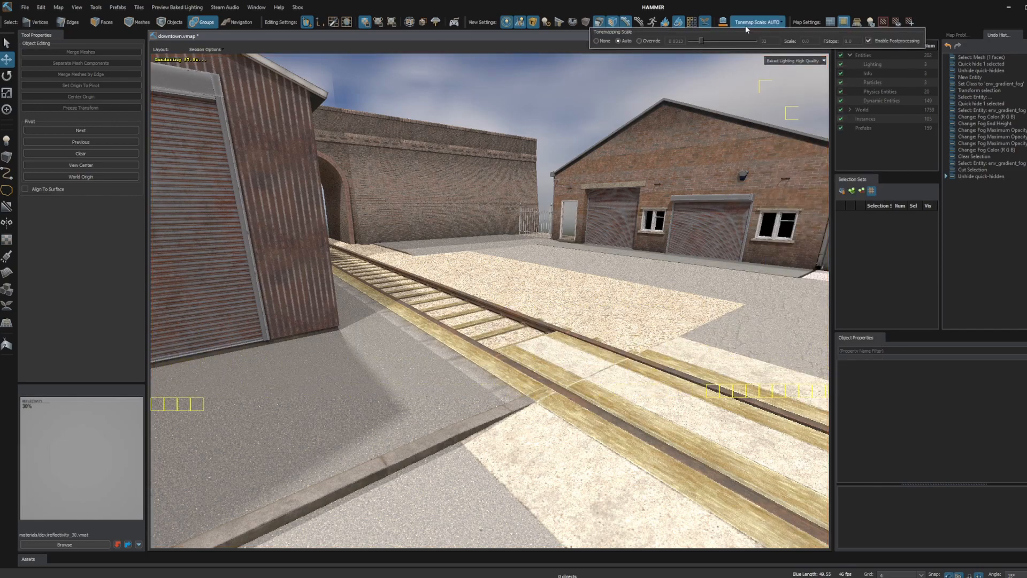
left_click(597, 41)
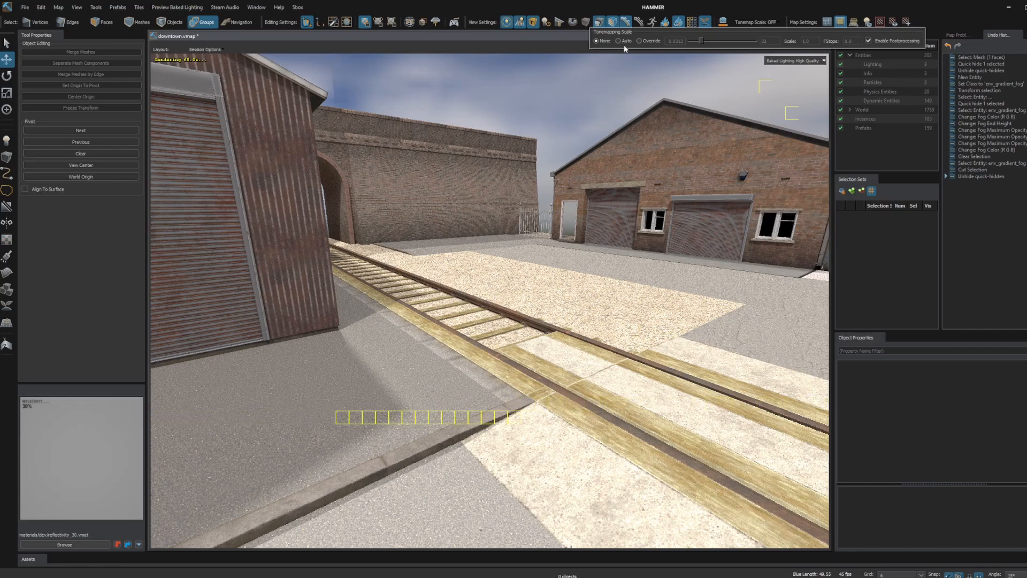
left_click(619, 41)
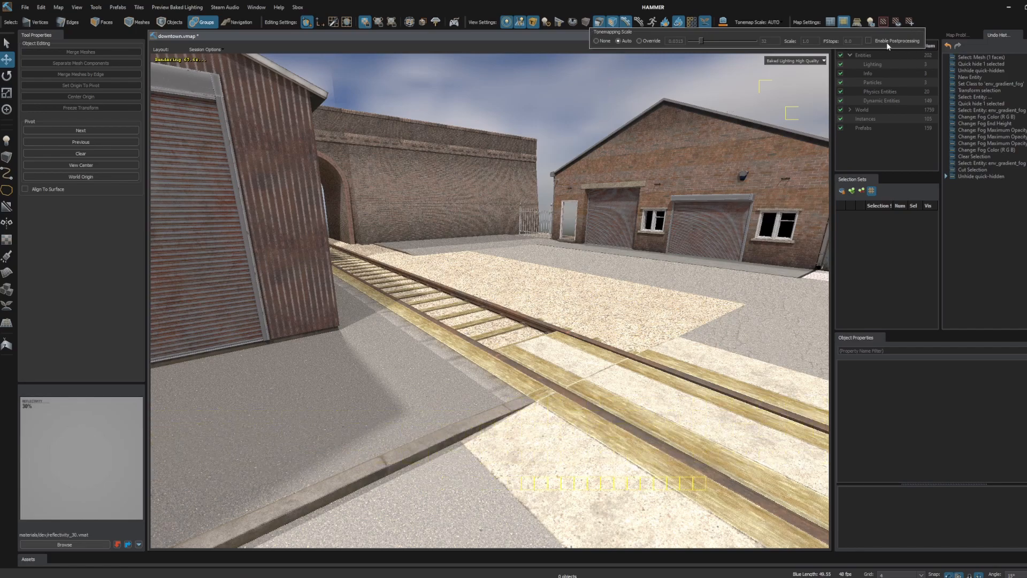
left_click(869, 41)
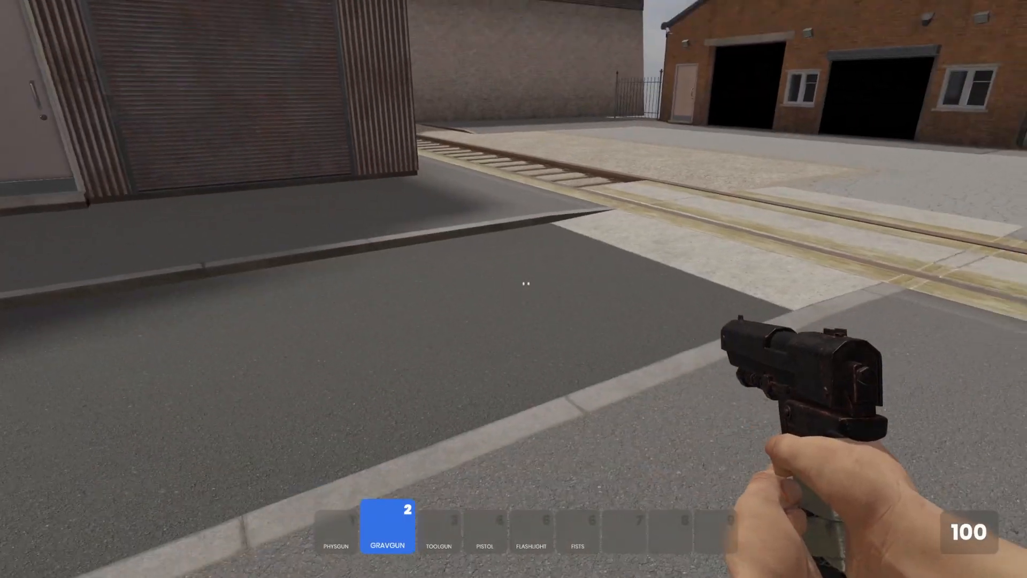
Bring up the in-game spawn menu showing the s&works props grid with the physgun equipped.
key("q")
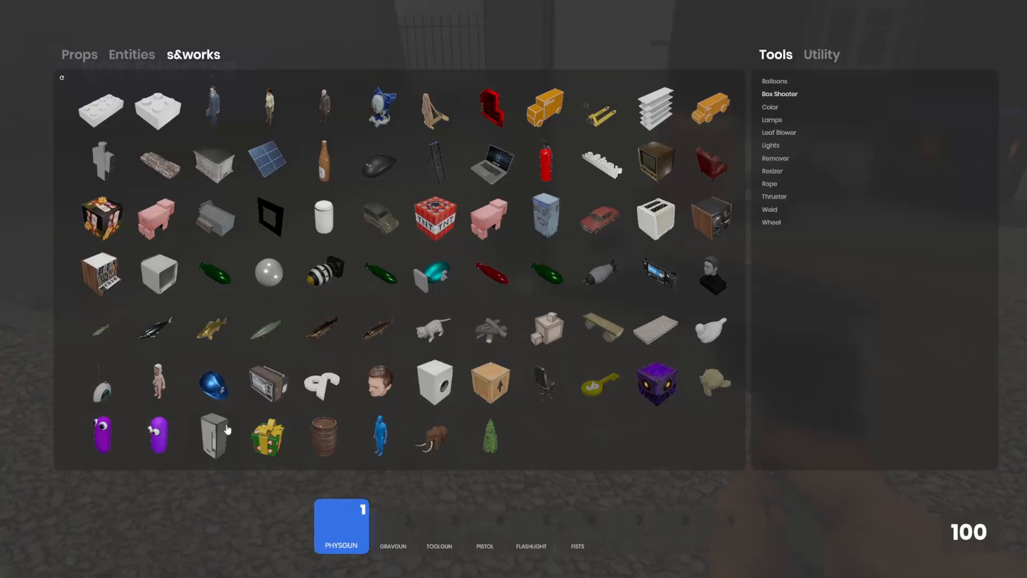
mouse_move(570, 438)
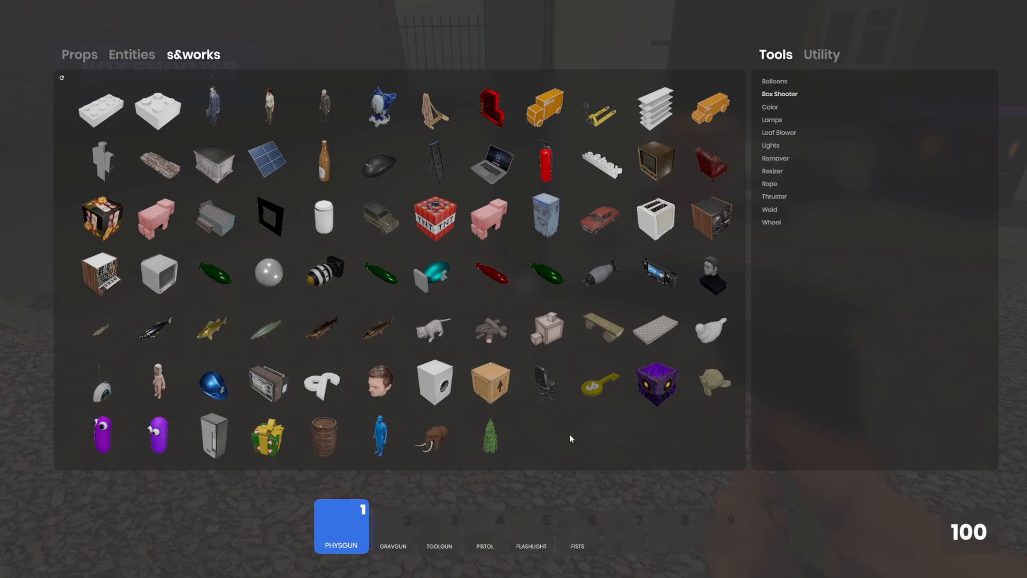